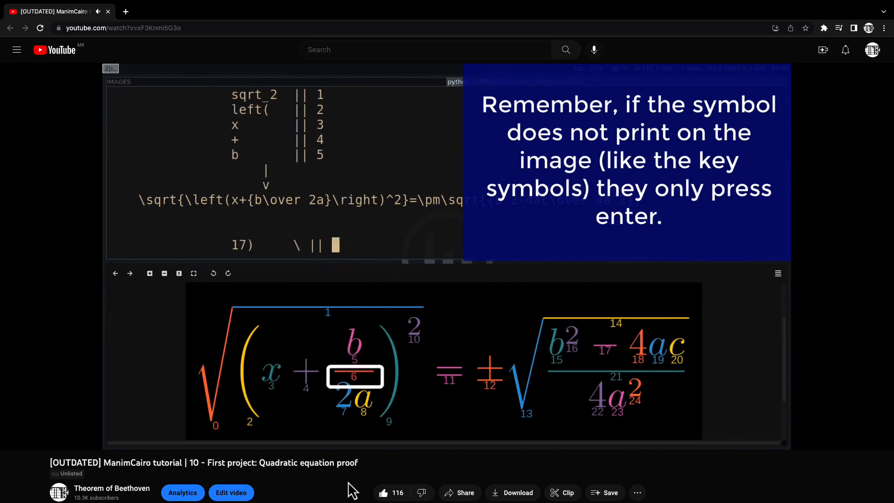
Step: Show formulas.md with the five quadratic formula steps beside the rendered preview
type("over")
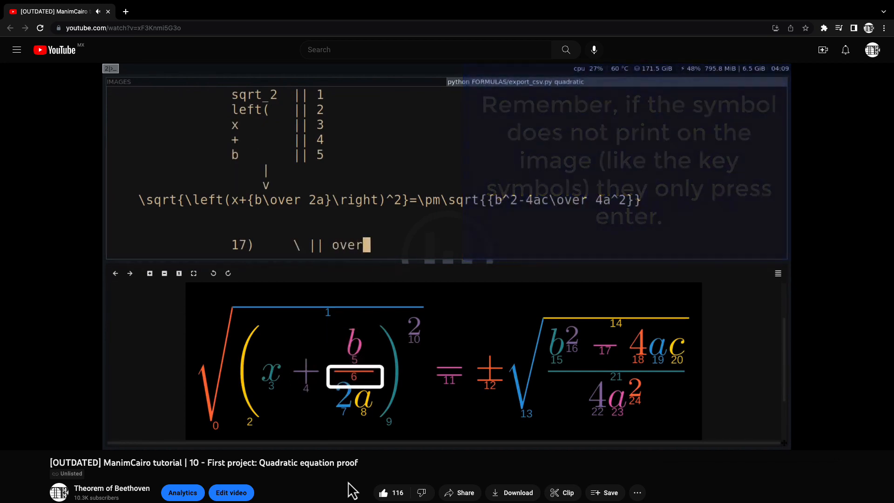
type("6")
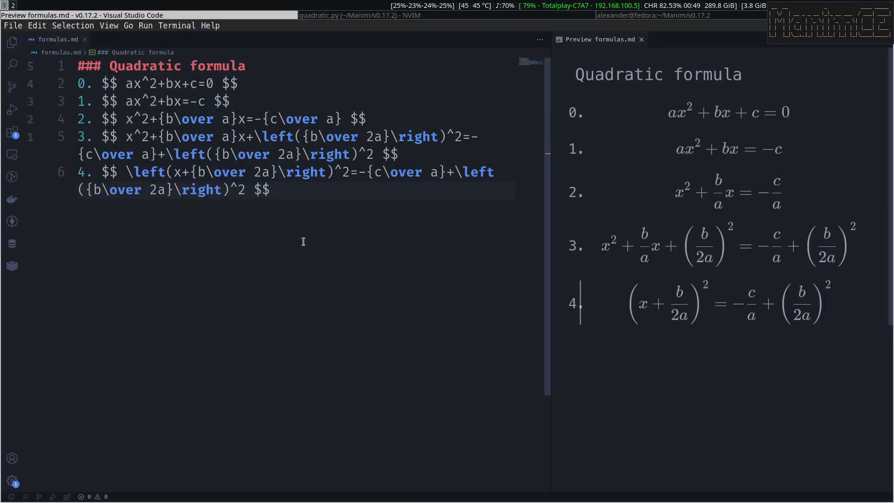
mouse_move(456, 212)
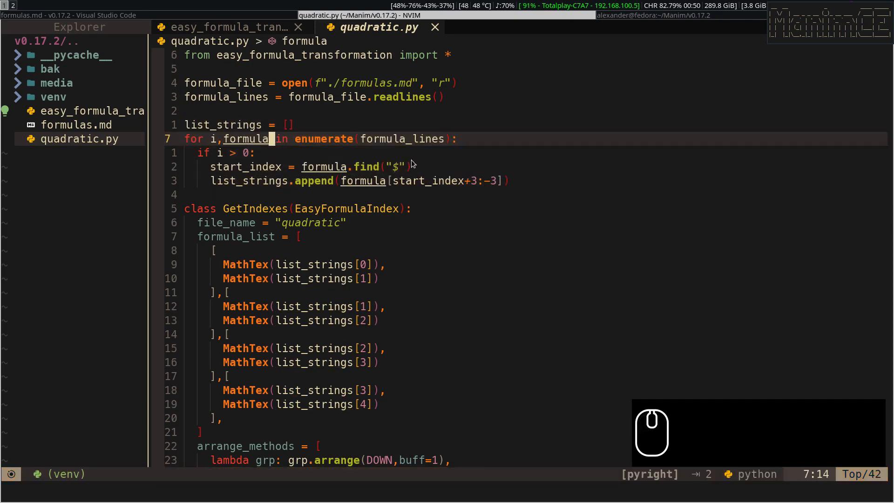
Step: Scroll through quadratic.py where formulas.md is read into list_strings for GetIndexes
scroll("down", 3)
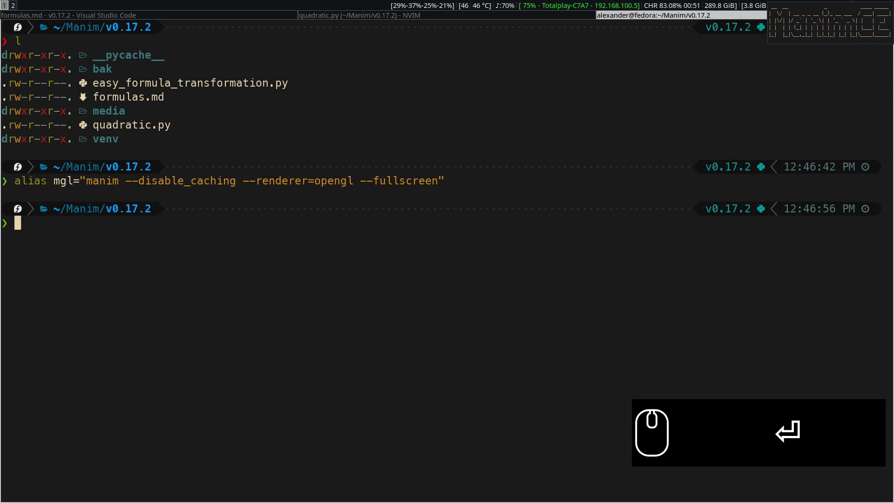
Step: Run mgl quadratic.py -pqm GetIndexes from the terminal
type("mgl quadratic.py -pqm GetIndexes")
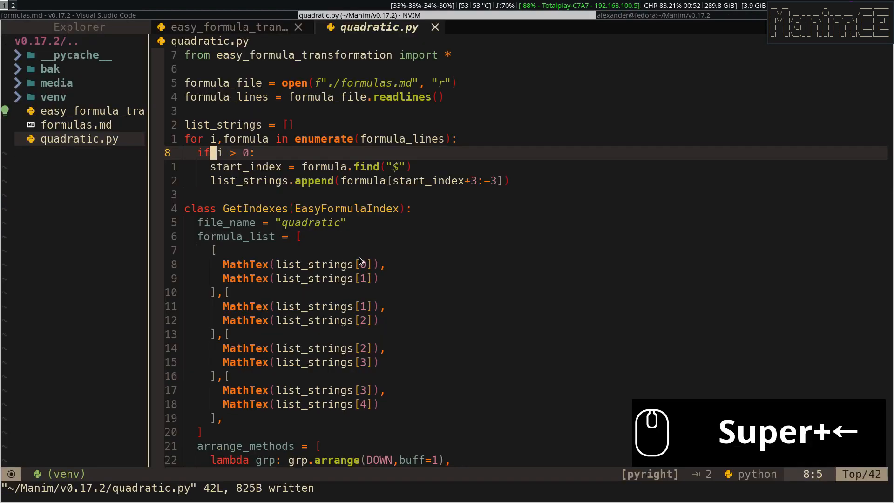
Step: Scroll the saved quadratic.py code in Neovim while the scene launches
scroll("down", 3)
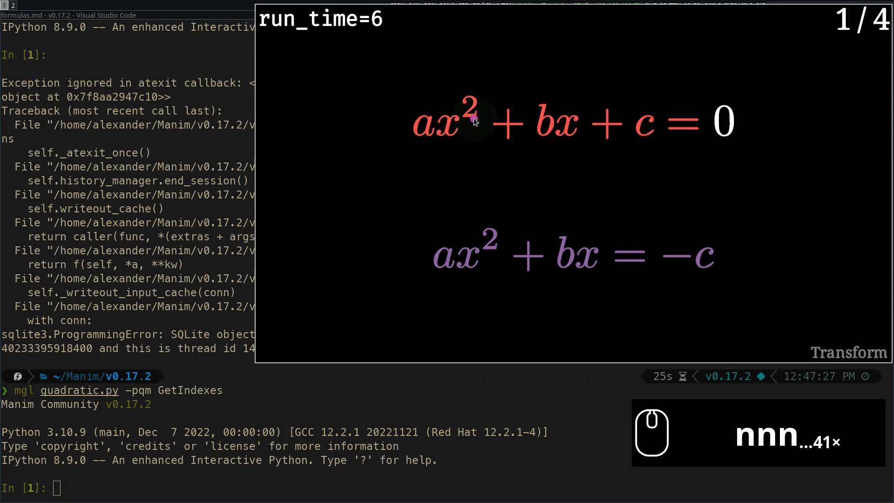
mouse_move(507, 123)
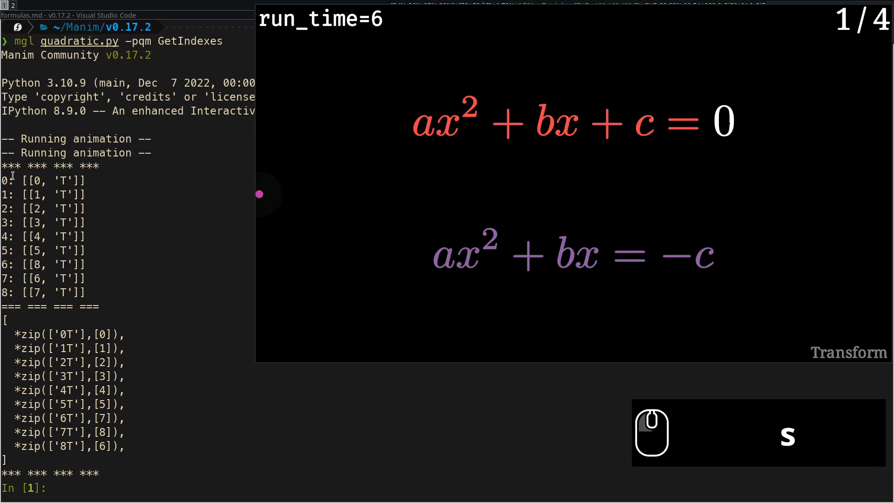
mouse_move(654, 195)
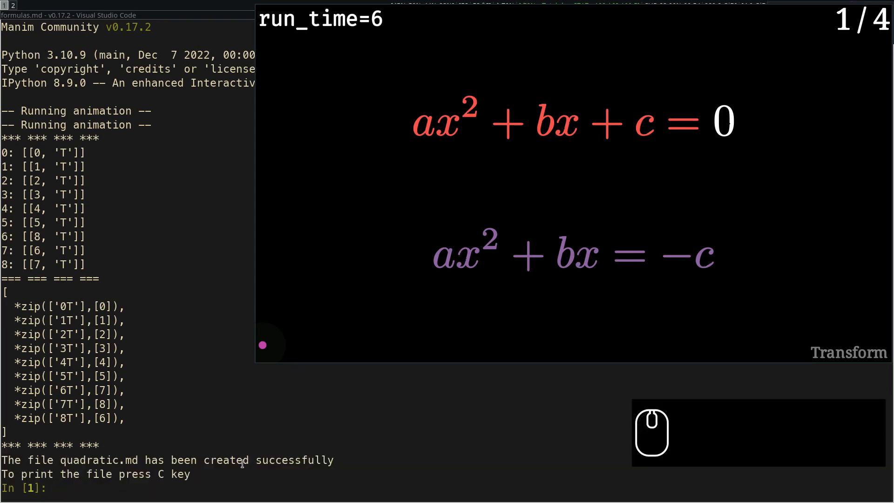
Step: Export the step 0 index pairs to quadratic.md and close the Manim window
key("c")
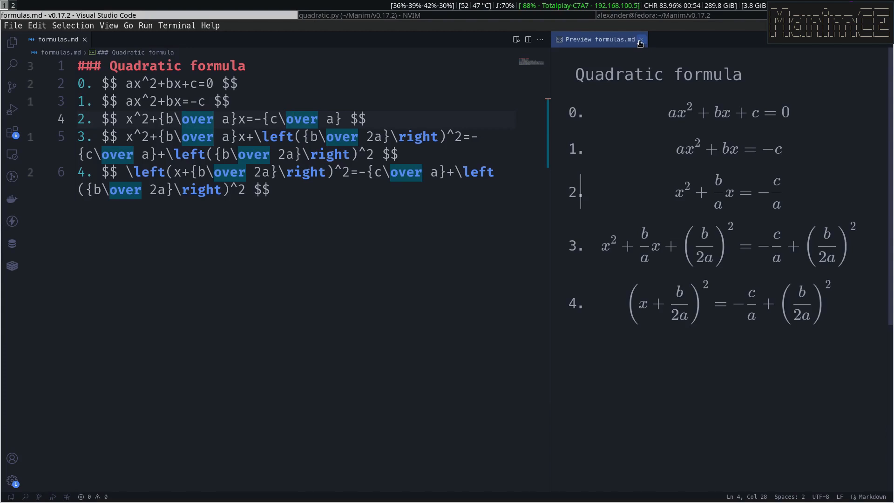
Step: Close formulas.md, open quadratic.md and select its Step 0 index pair list
left_click(642, 39)
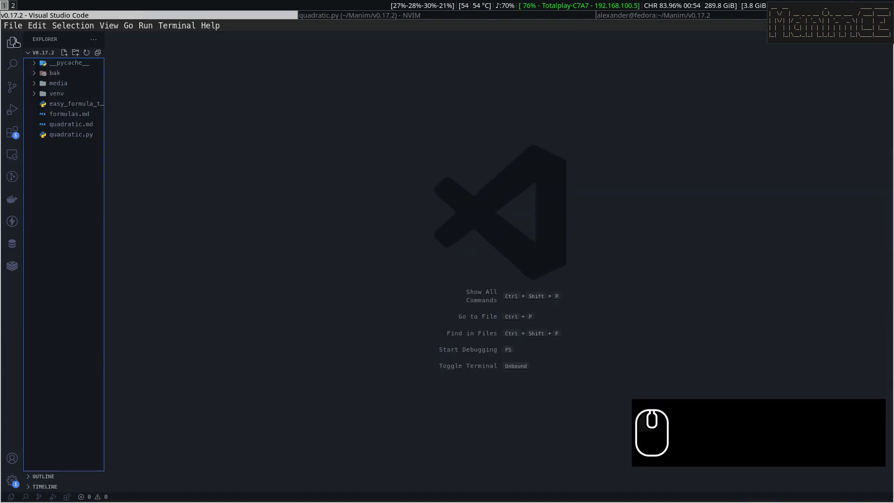
left_click(70, 124)
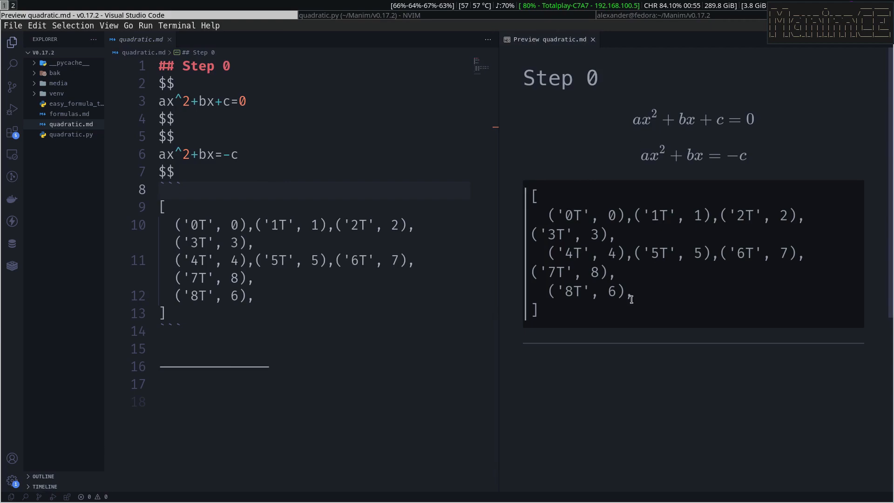
left_click_drag(532, 194, 631, 299)
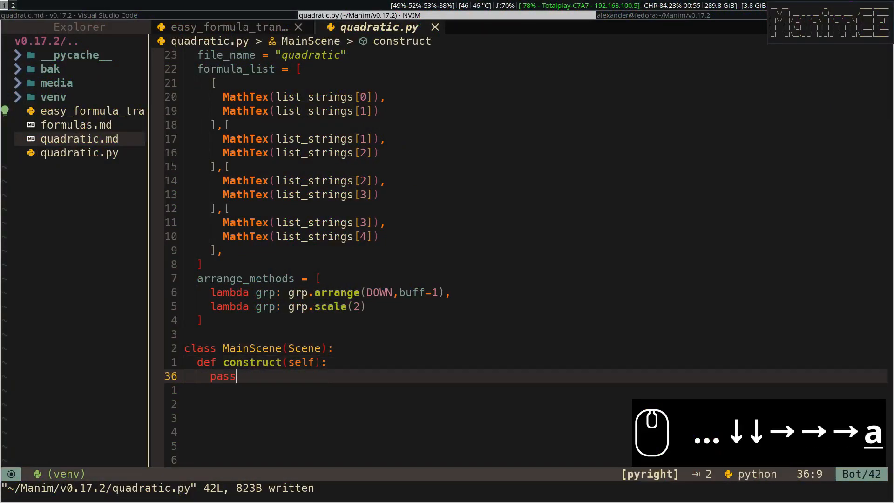
Step: Write MainScene with f1/f2 MathTex from list_strings, scaled and arranged, animated via index_animation with the saved pairs
type("f1 = Math")
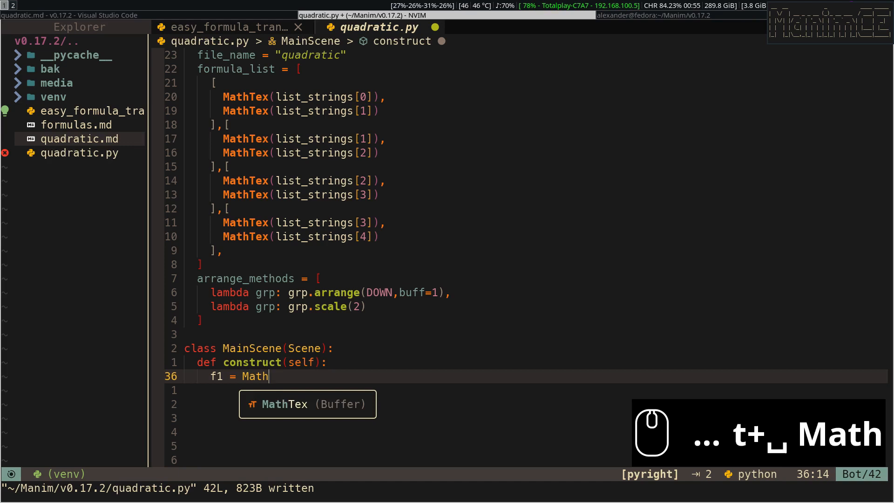
type("Tex(list_strings[0]")
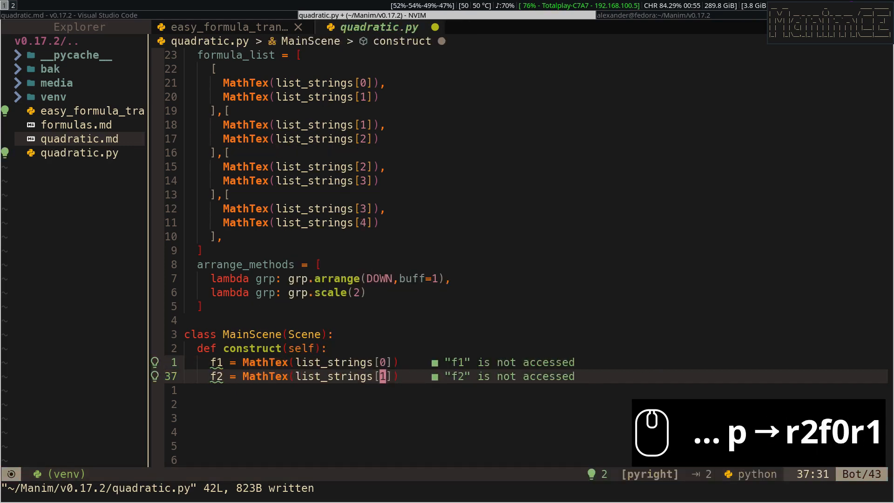
type("self.play(")
type("*id")
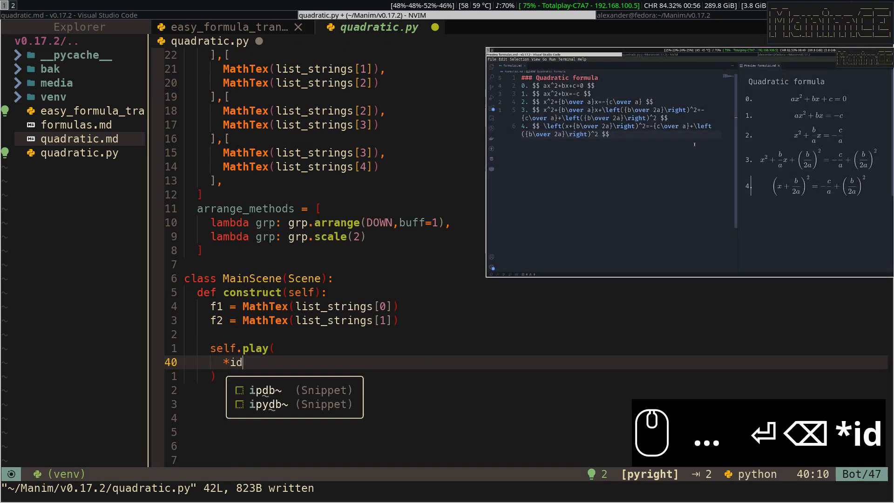
type("index_animation(")
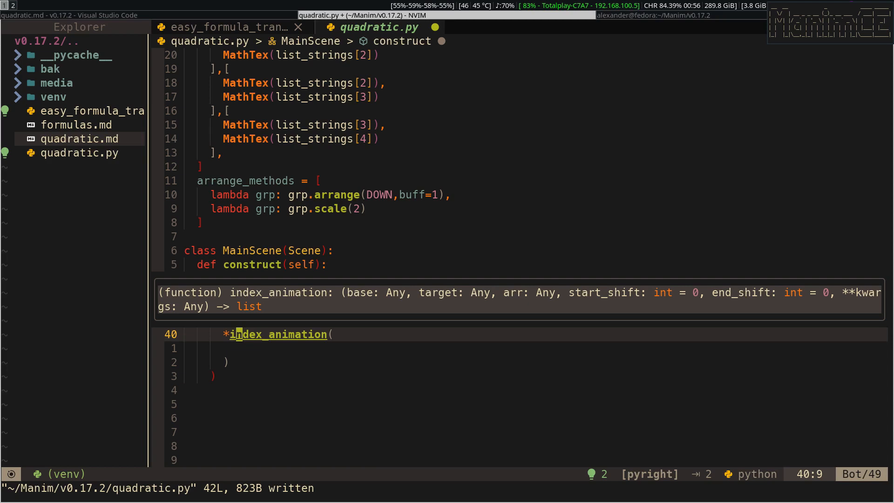
key("Escape")
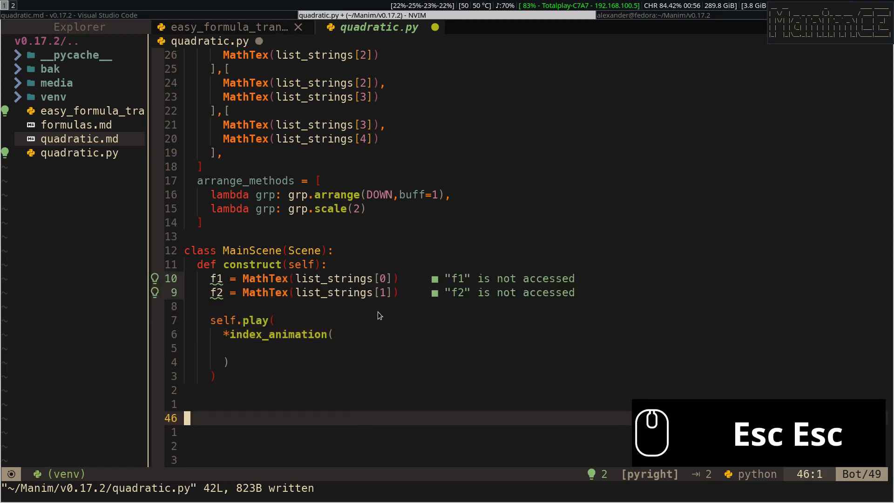
type("f1[0],")
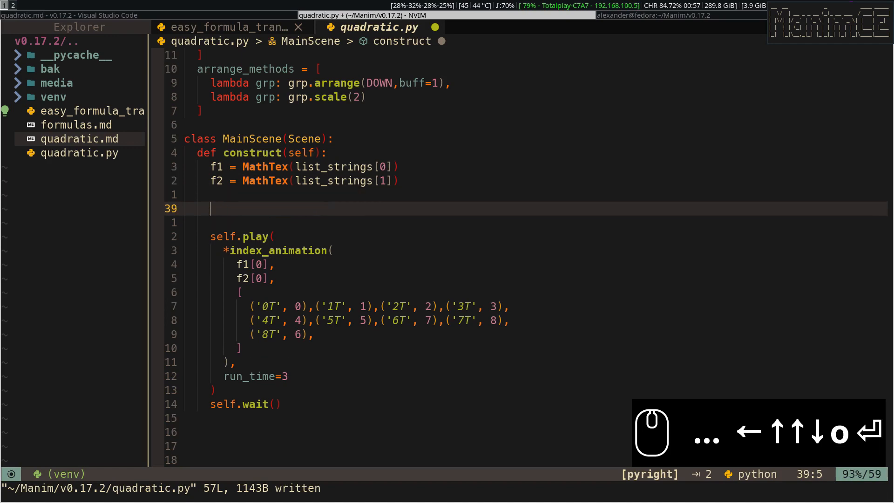
type("VGroup(f1, f2).scale(2).arrange(DOWN)")
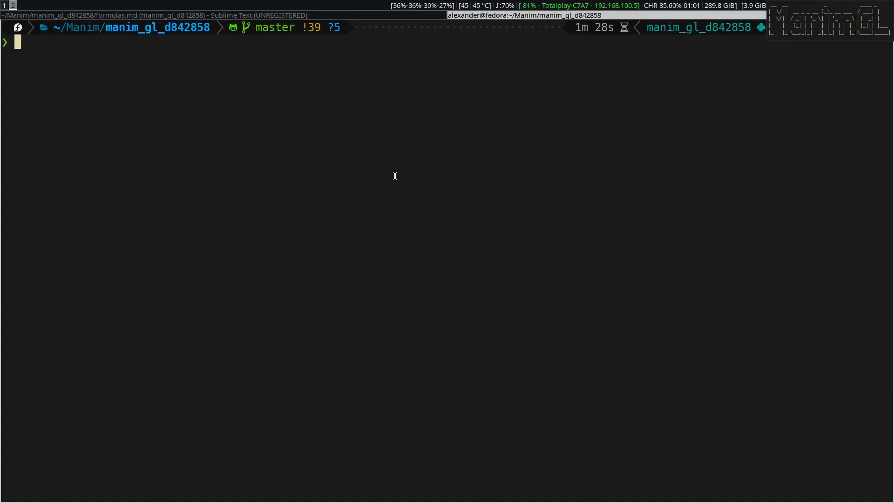
Step: Run manimgl quadratic_mgl.py GetIndexes, write step 1's indexes to quadratic.md and switch to Typora
type("manimgl quadratic_mgl.py GetIndexes -mf")
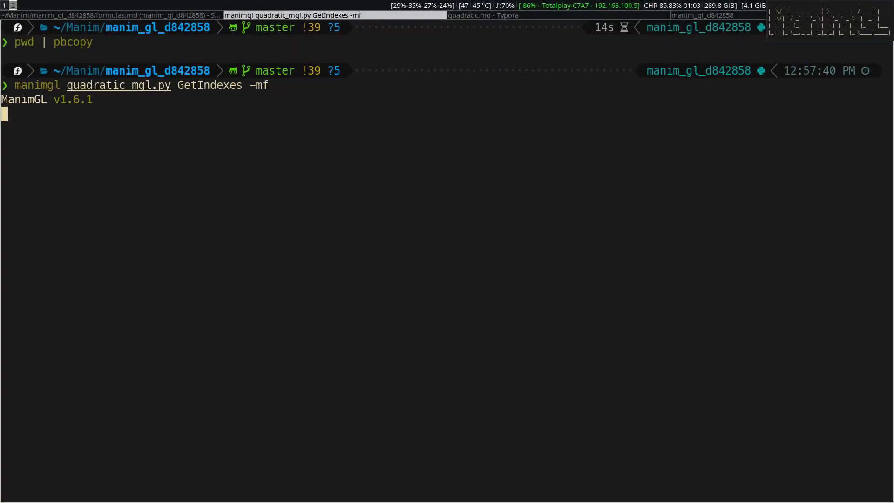
key("Return")
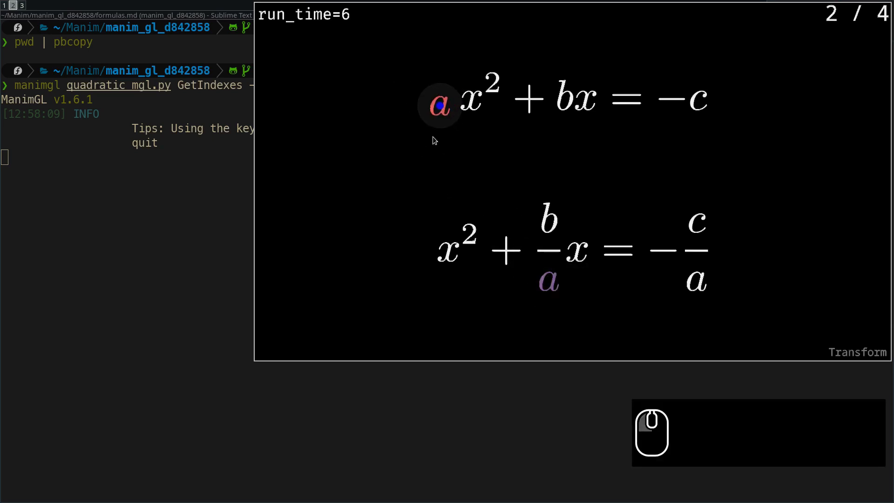
left_click(471, 101)
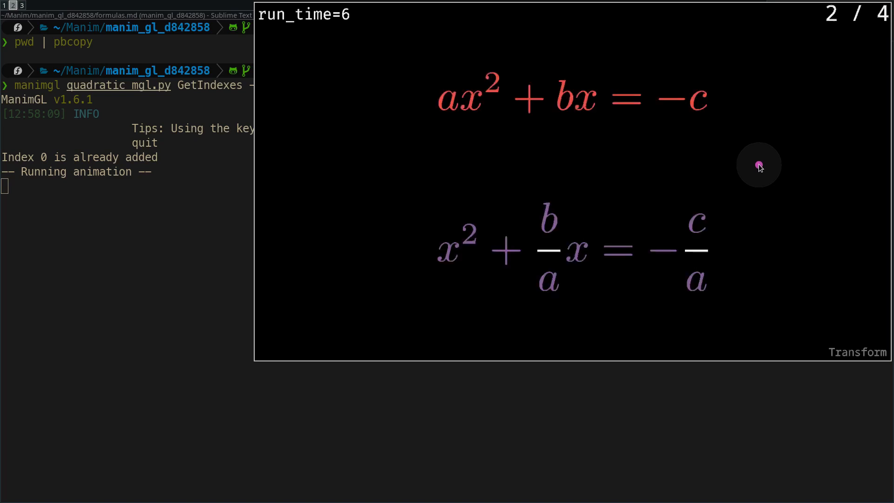
key("w")
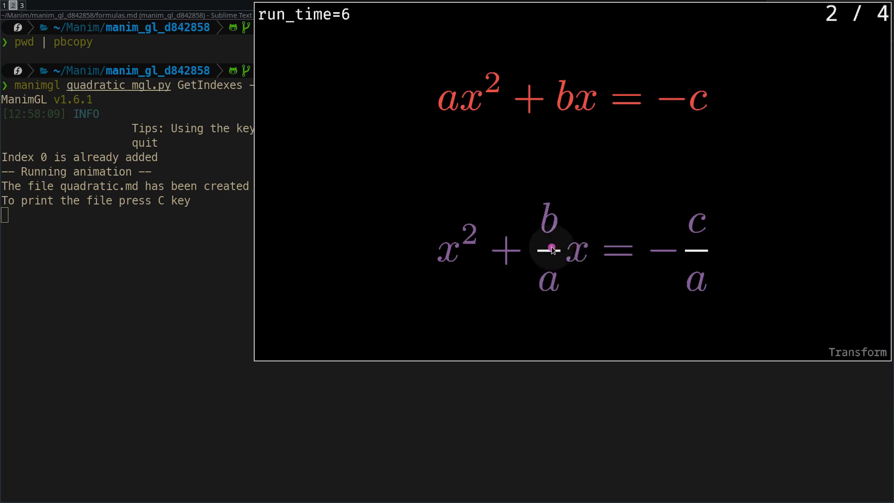
mouse_move(687, 248)
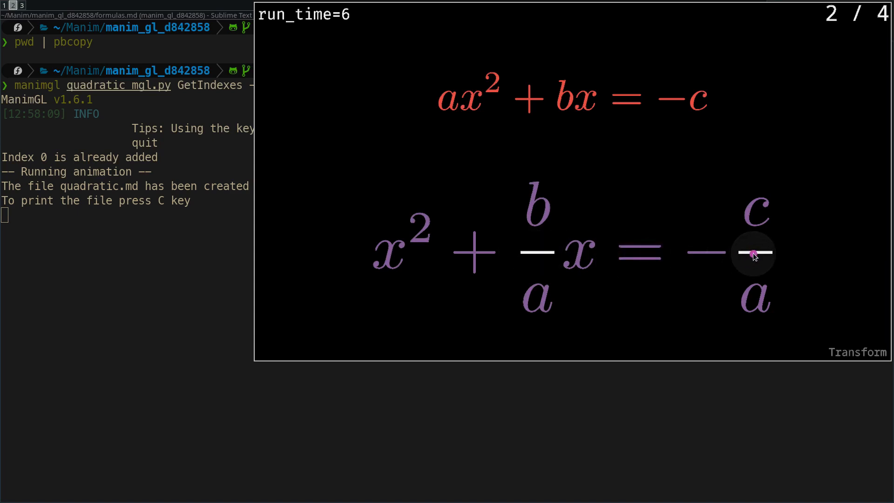
key("r")
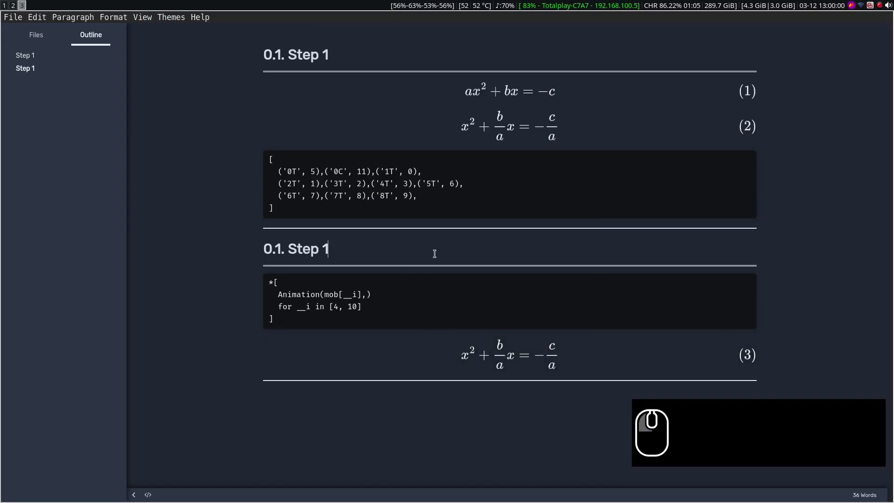
Step: Append '- Remove fraction lines' to the second Step 1 heading, set its animation to FadeOut, and save
type("- Remo")
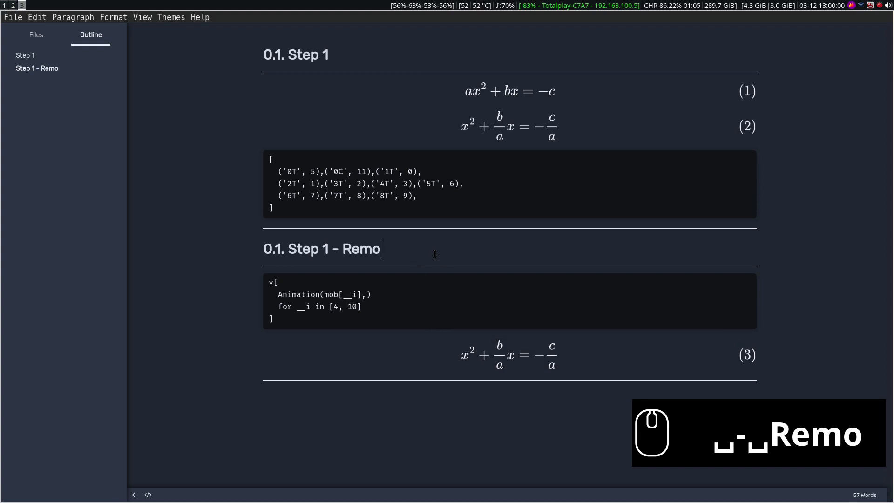
type("ve fract")
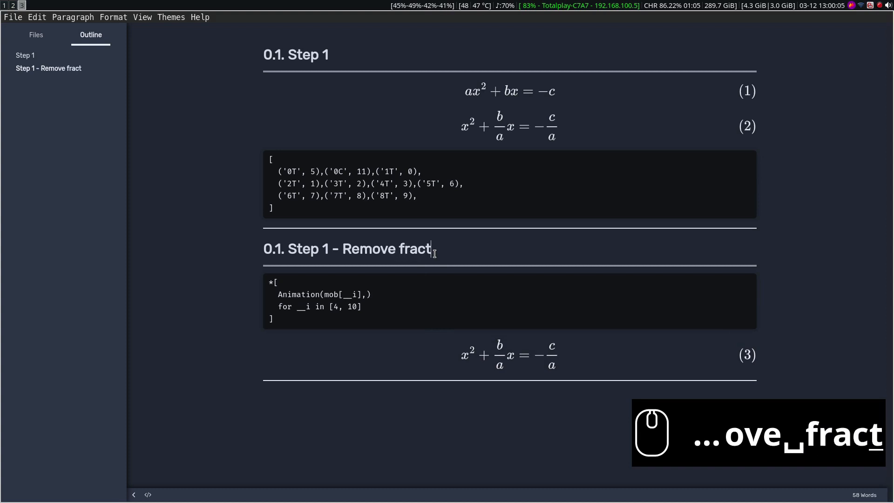
type("ion lines")
left_click(322, 293)
type("Fade")
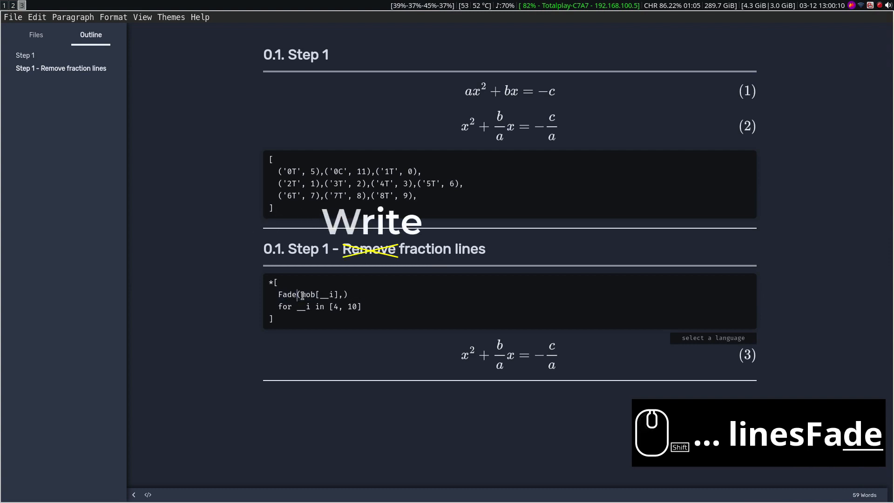
type("Out")
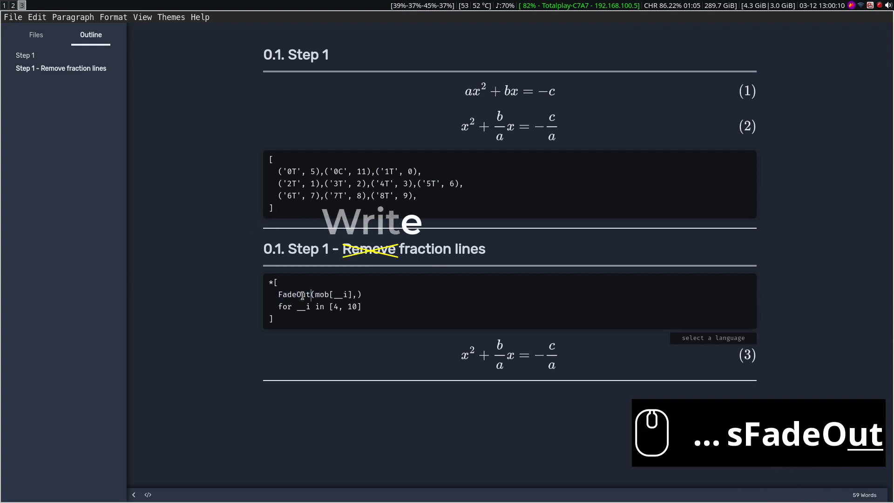
key("ctrl+s")
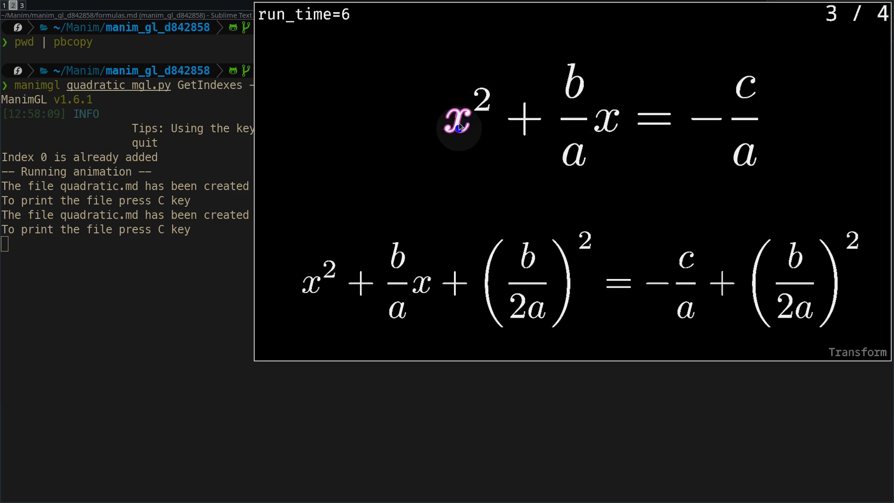
Step: Pick the x symbol, play the step 2 transform, and switch to the updated quadratic.md
left_click(573, 123)
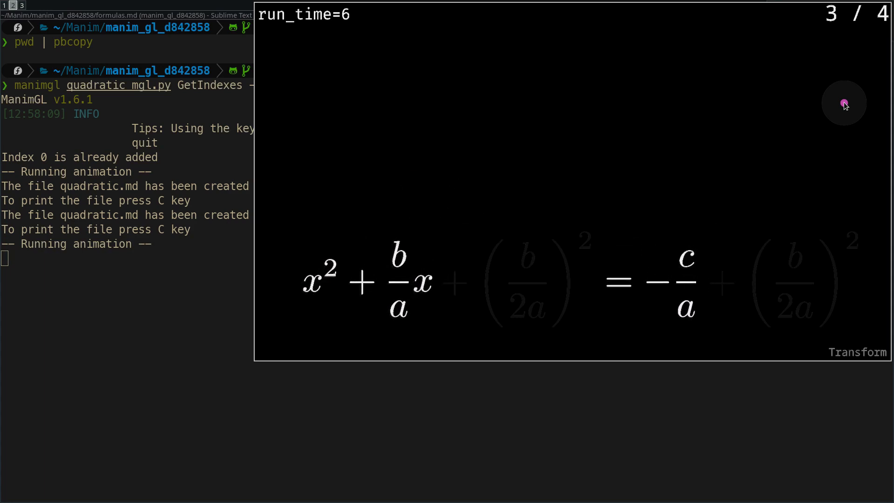
key("w")
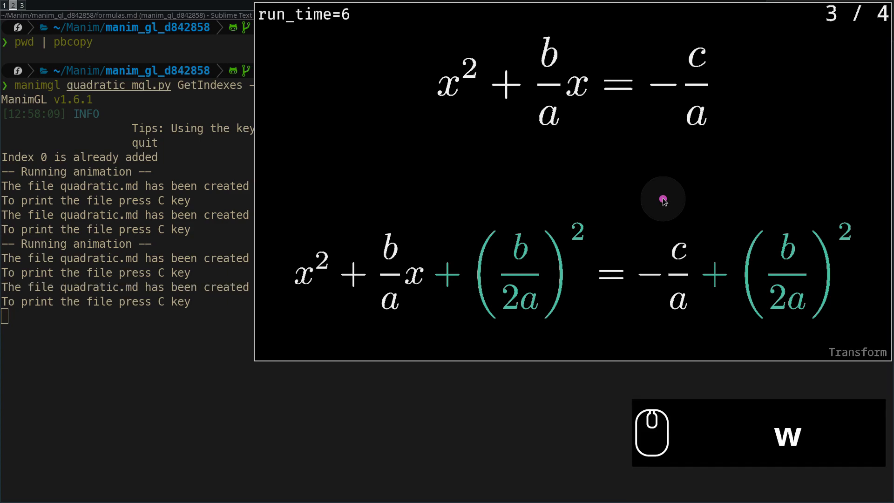
key("super+Right")
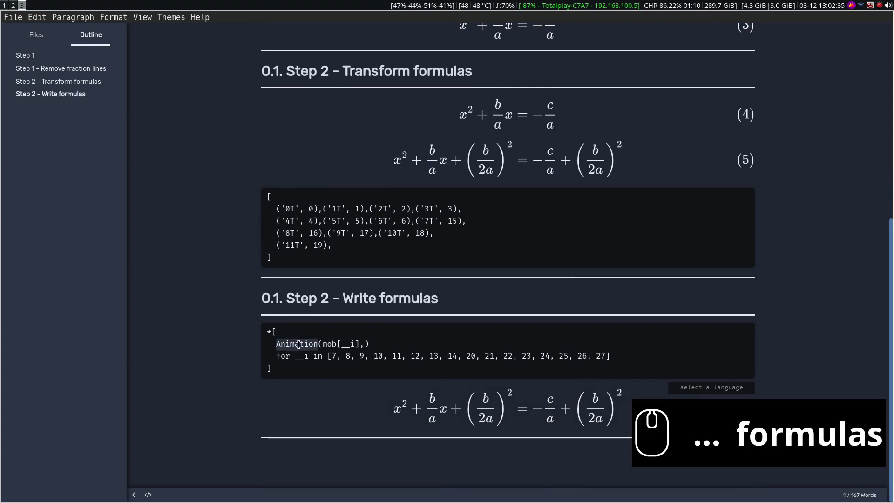
Step: Change Step 2's added terms to Write, label Step 3 '- Transformation', and save the notes
type("Write")
type("Step 3")
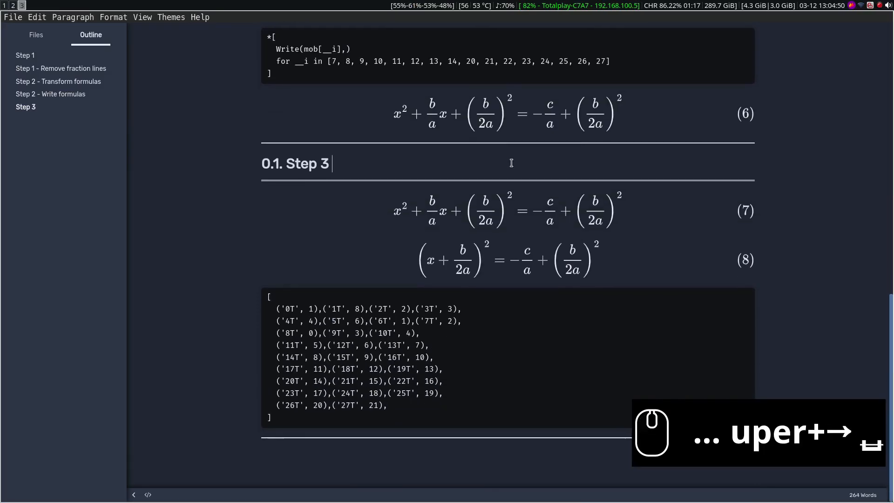
type("- Transformation")
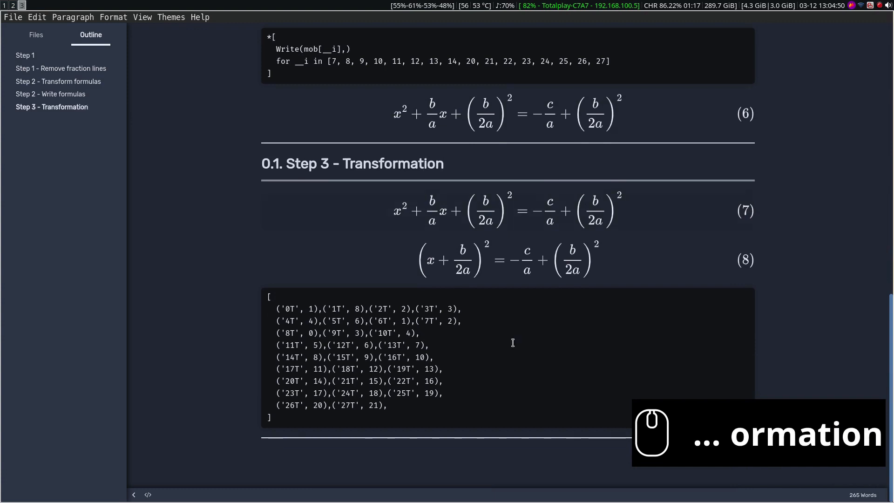
key("ctrl+s")
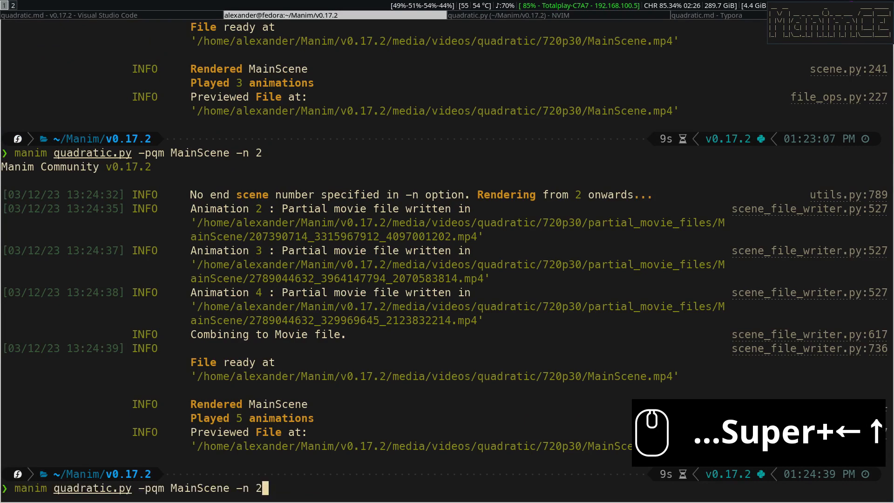
Step: Adjust the starting animation number to 4 for the MainScene render command
type("4")
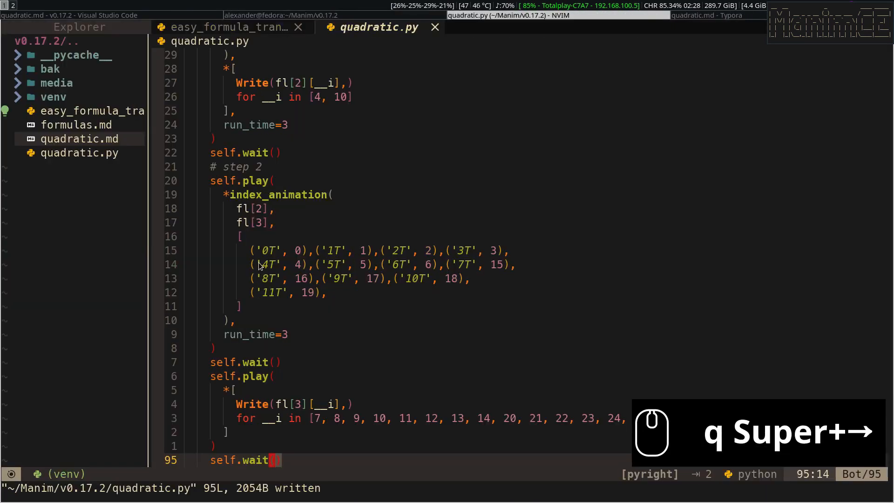
Step: Add a step comment to quadratic.py and launch the full MainScene render
type("# s")
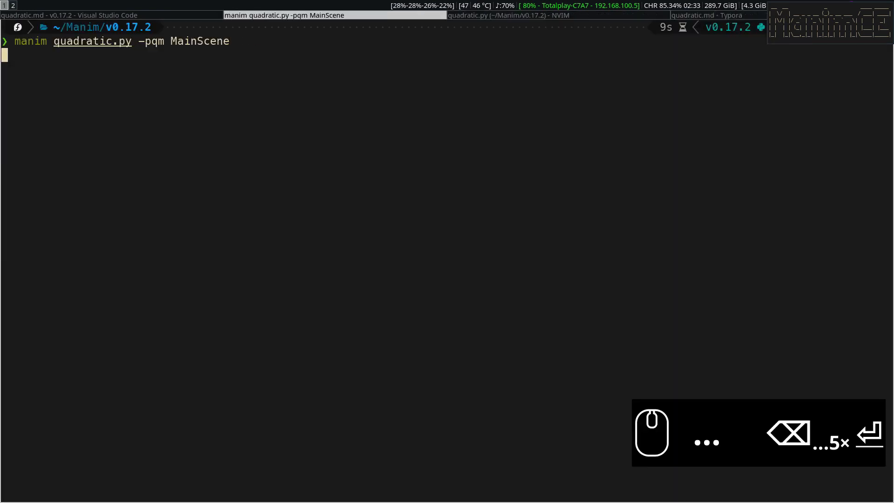
key("Return")
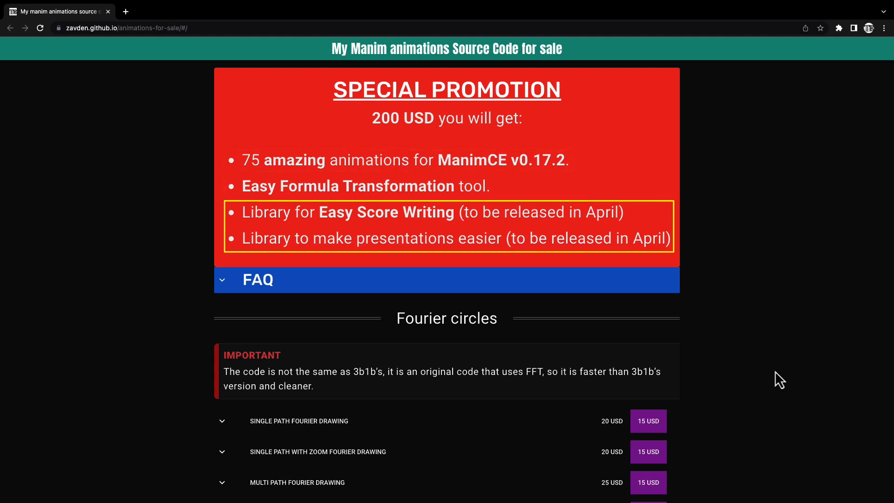
mouse_move(792, 302)
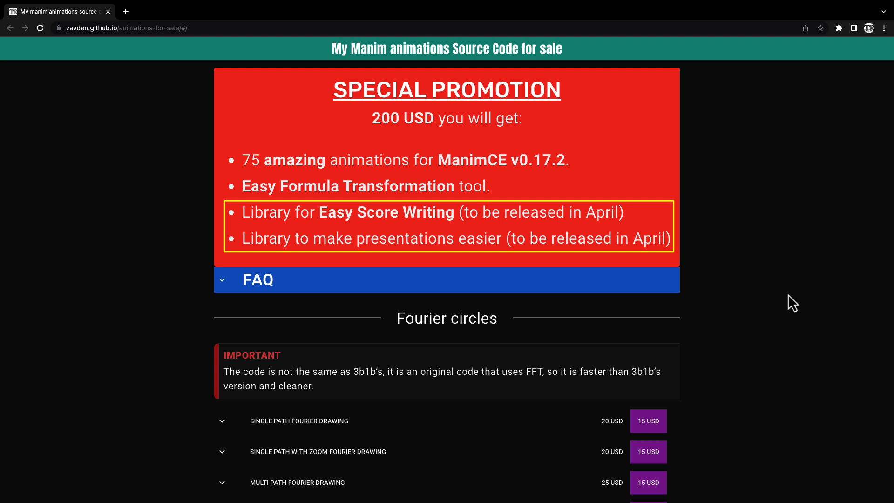
mouse_move(743, 166)
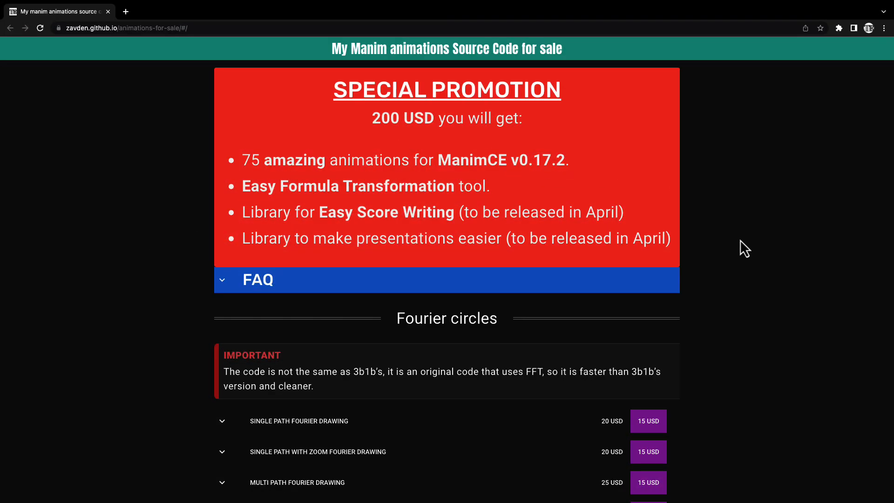
mouse_move(749, 298)
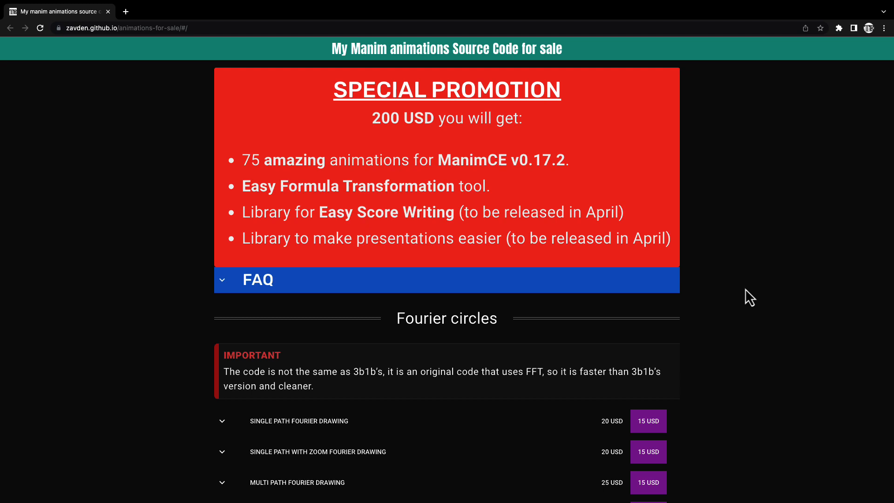